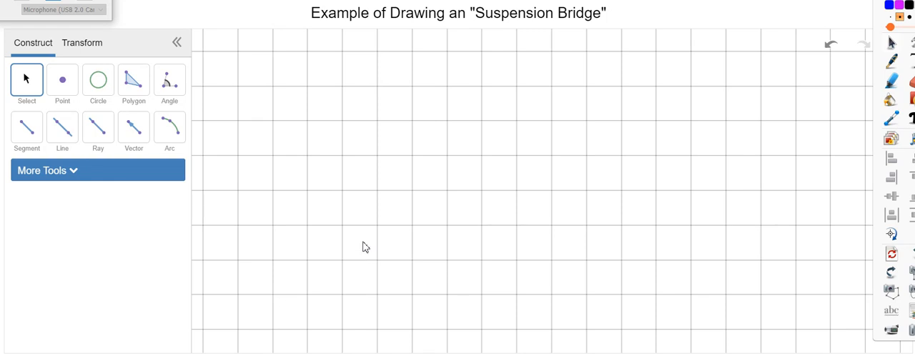
pyautogui.moveTo(369, 233)
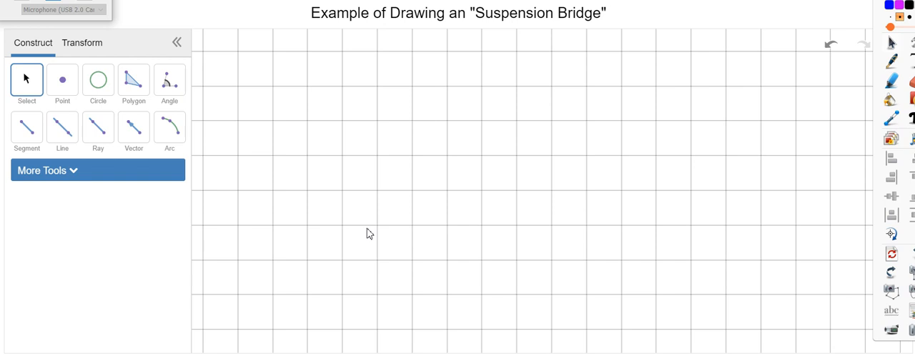
# - Draw a long horizontal deck segment across the grid and construct its midpoint
pyautogui.click(25, 130)
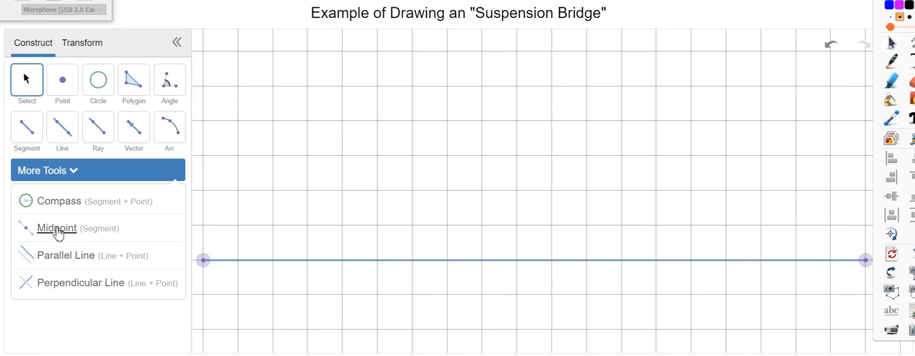
pyautogui.click(57, 228)
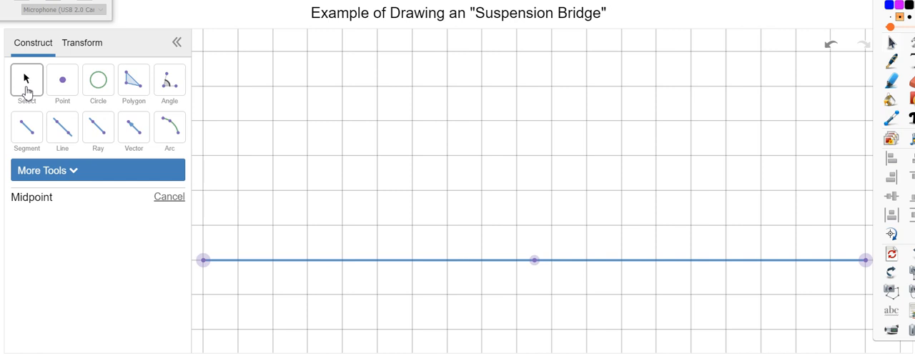
# - Draw two tall rectangular tower polygons on the deck, left and right of the midpoint
pyautogui.click(134, 80)
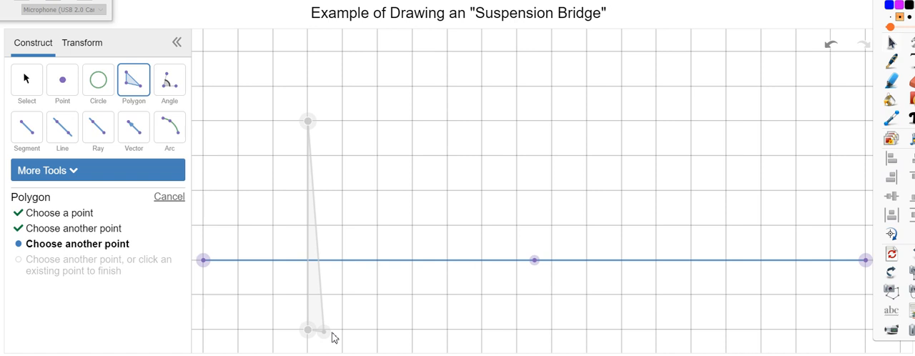
pyautogui.click(309, 327)
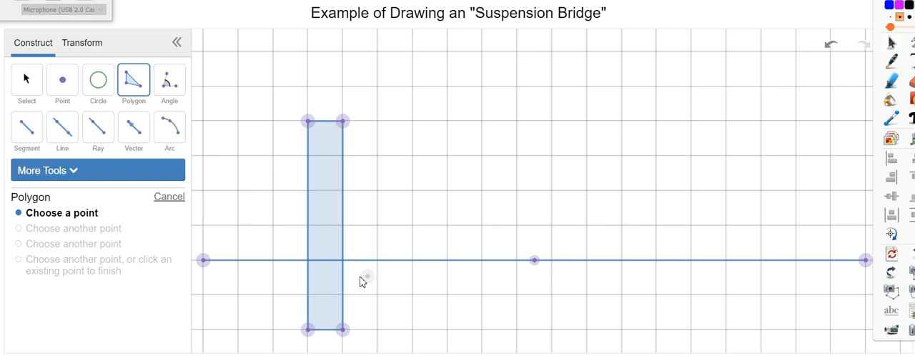
pyautogui.moveTo(563, 281)
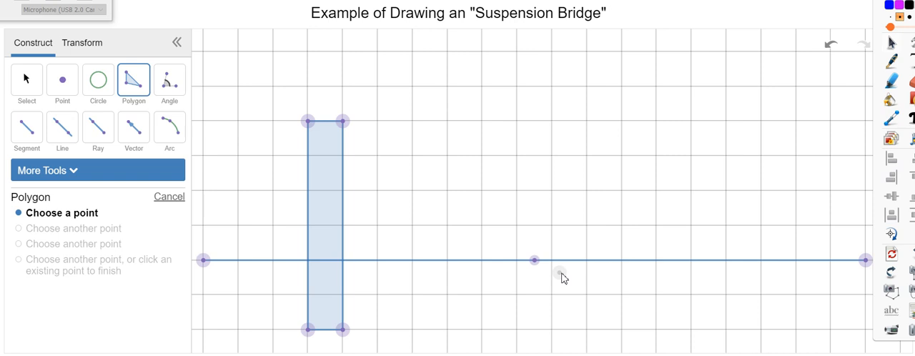
pyautogui.moveTo(730, 269)
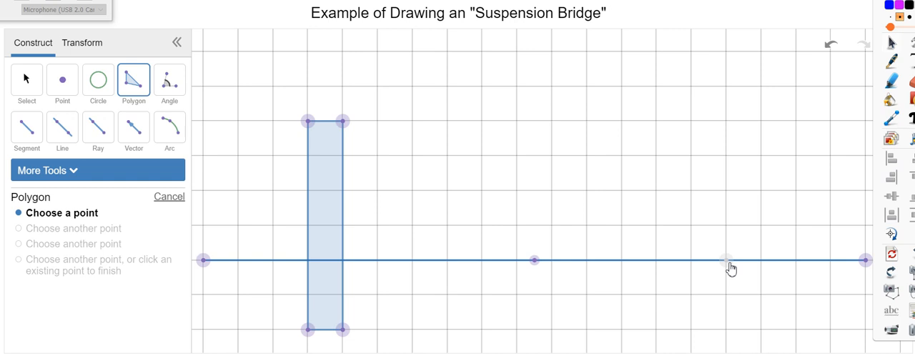
pyautogui.moveTo(532, 277)
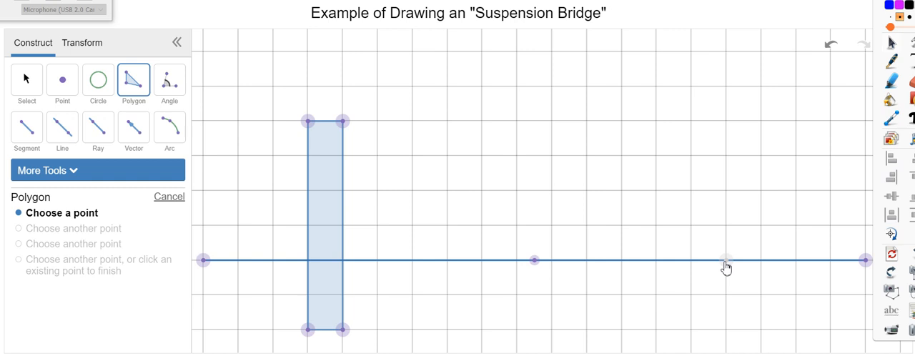
pyautogui.click(727, 262)
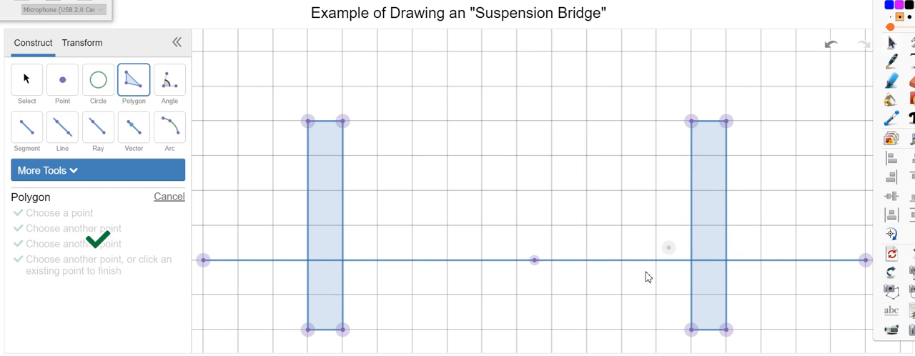
# - Draw the main cable arc sagging between the tower tops through the deck midpoint, plus the outer arcs
pyautogui.click(168, 131)
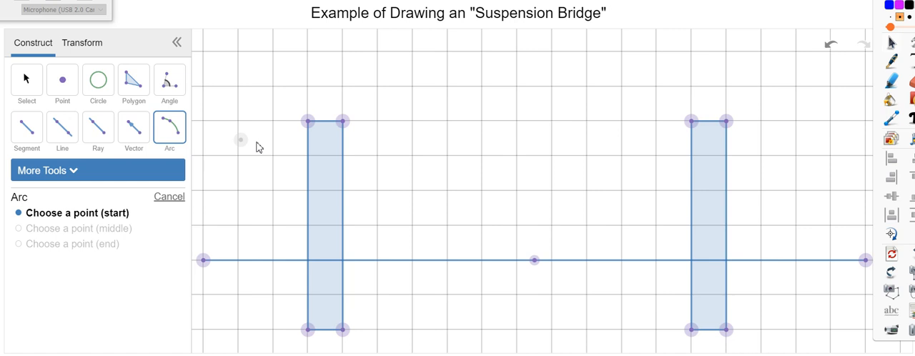
pyautogui.click(342, 120)
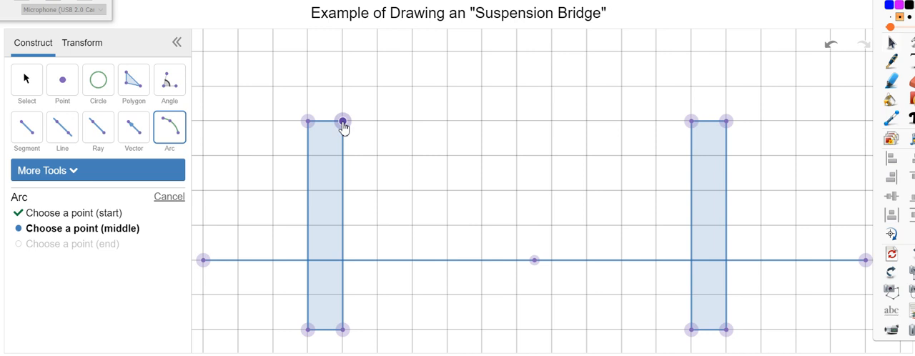
pyautogui.click(691, 121)
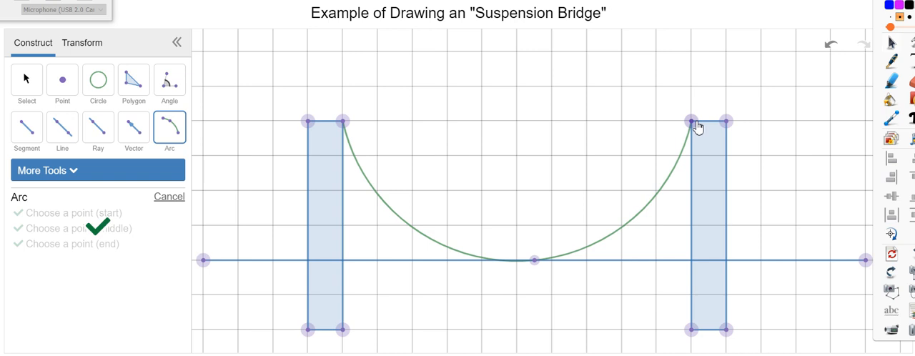
pyautogui.click(727, 120)
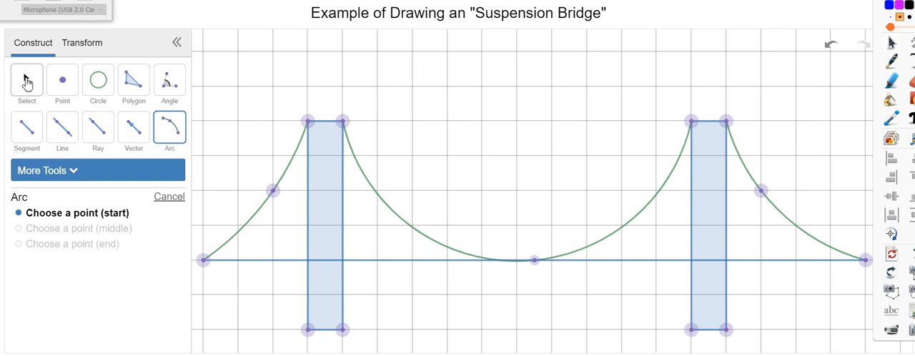
# - Draw vertical suspender segments from the cable arcs straight down to the deck
pyautogui.click(26, 80)
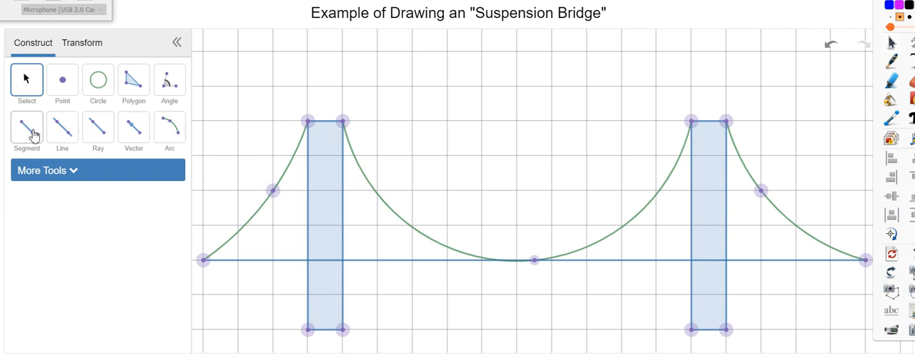
pyautogui.click(28, 130)
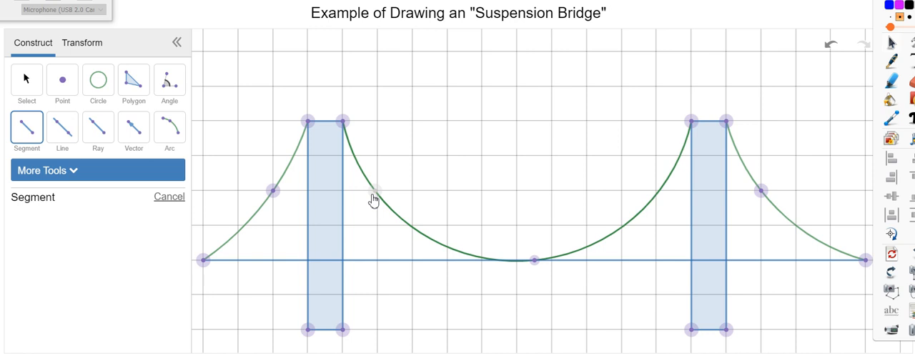
pyautogui.moveTo(374, 192); pyautogui.dragTo(412, 260)
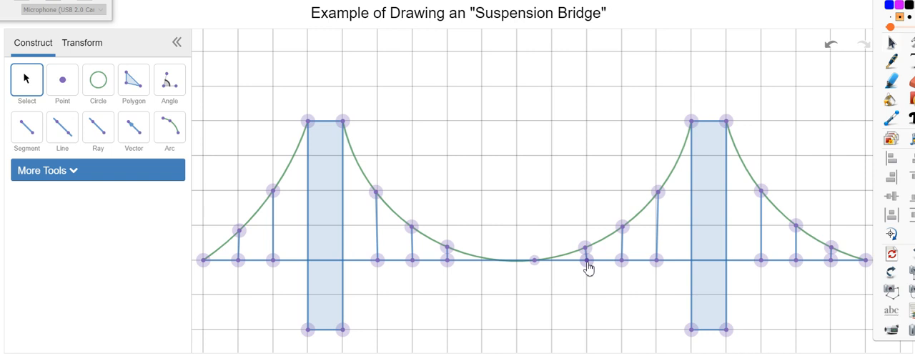
pyautogui.moveTo(449, 306)
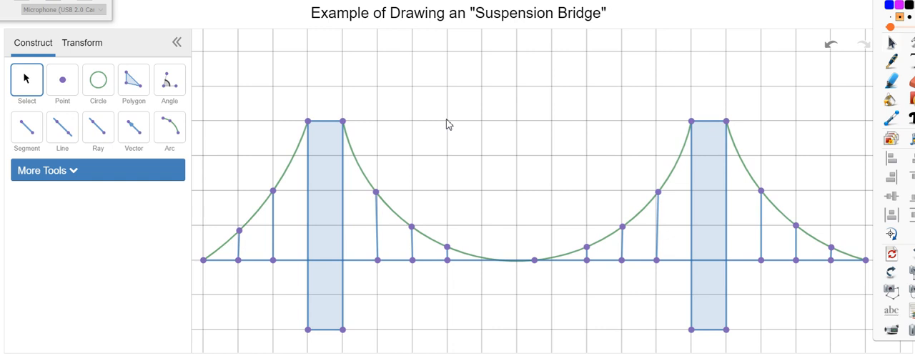
pyautogui.moveTo(343, 332)
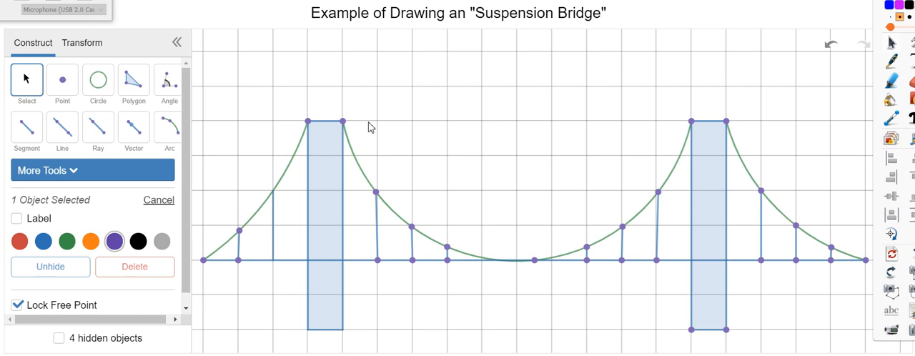
# - Draw a triangle polygon inside each tower from its top down to the deck
pyautogui.click(134, 80)
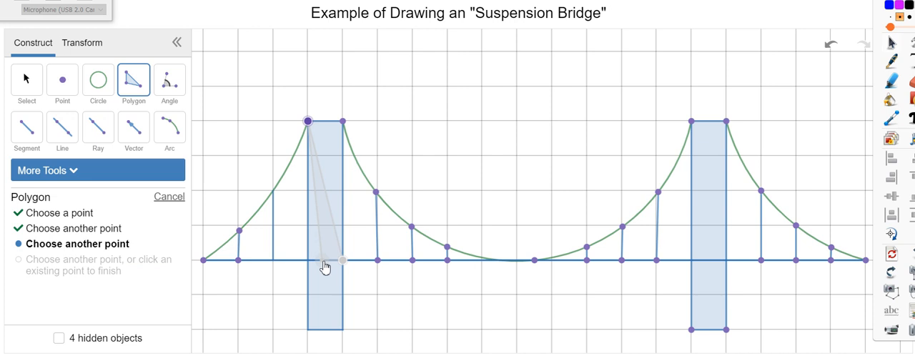
pyautogui.click(325, 262)
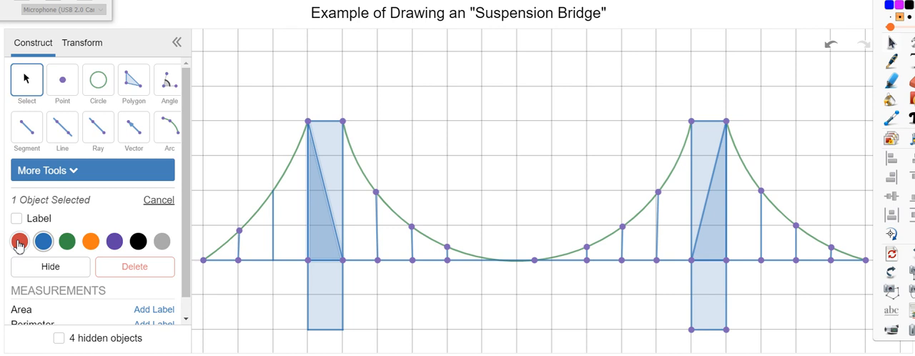
# - Colour the left triangle red and label its slanted side 4.12 and vertical side 4
pyautogui.click(20, 241)
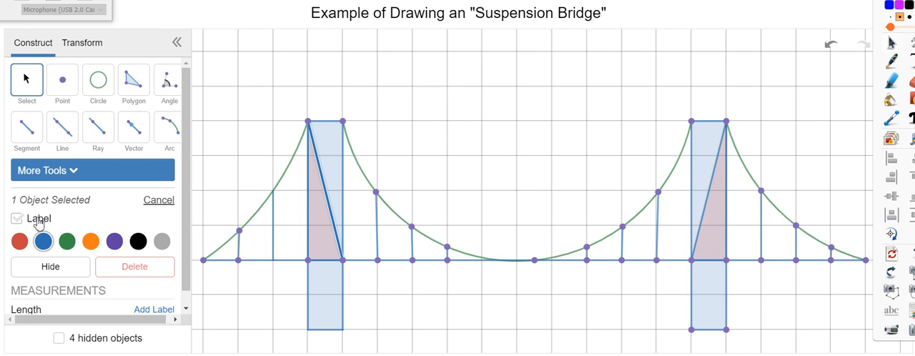
pyautogui.click(17, 218)
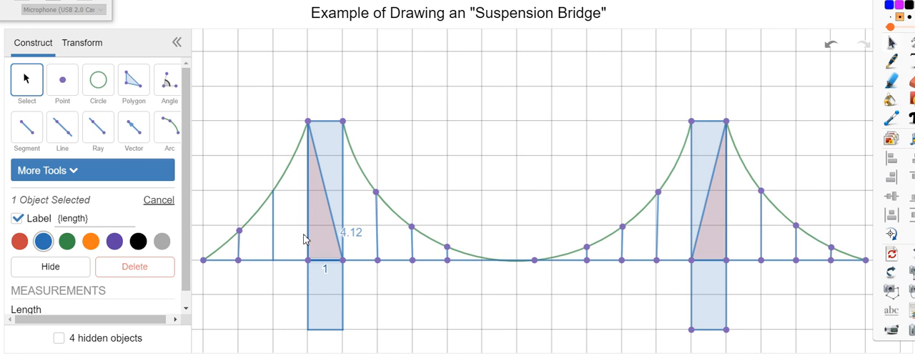
pyautogui.click(17, 218)
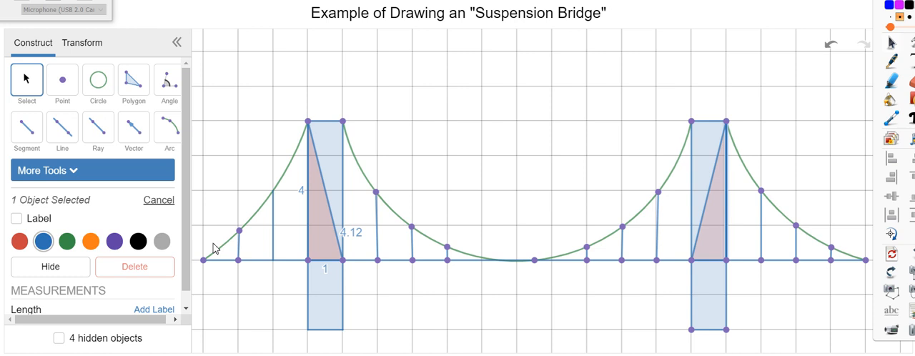
pyautogui.click(17, 217)
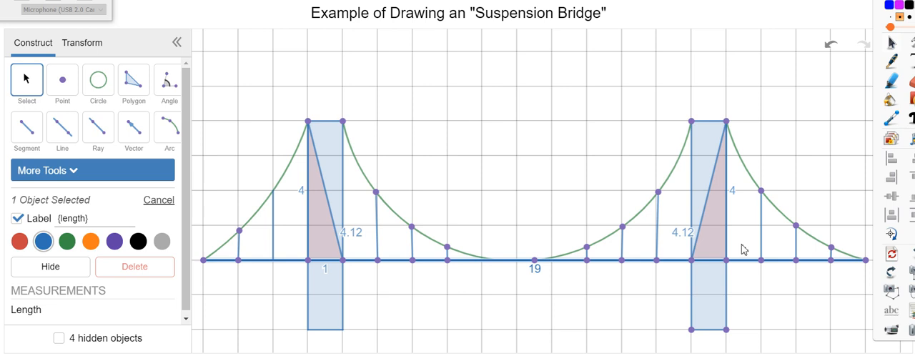
# - Select the right triangle's base edge and colour it blue
pyautogui.click(692, 261)
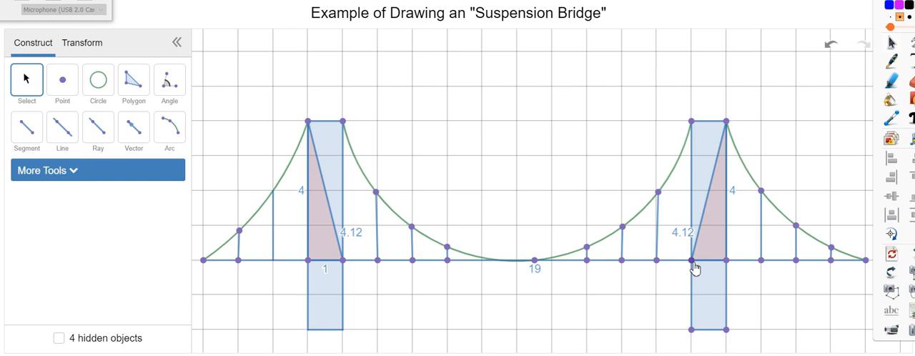
pyautogui.click(695, 262)
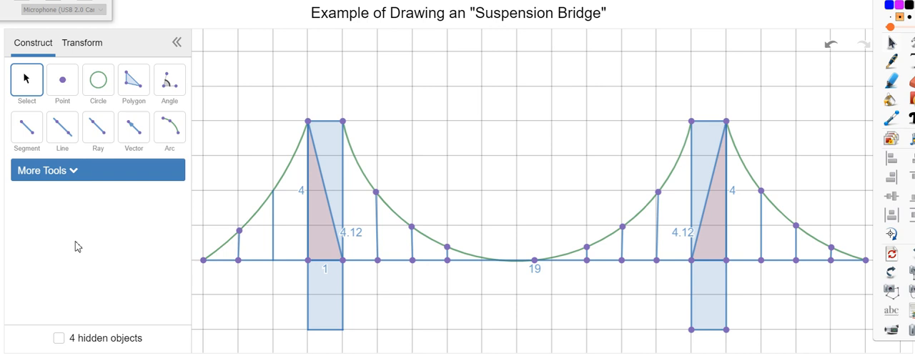
pyautogui.moveTo(661, 316)
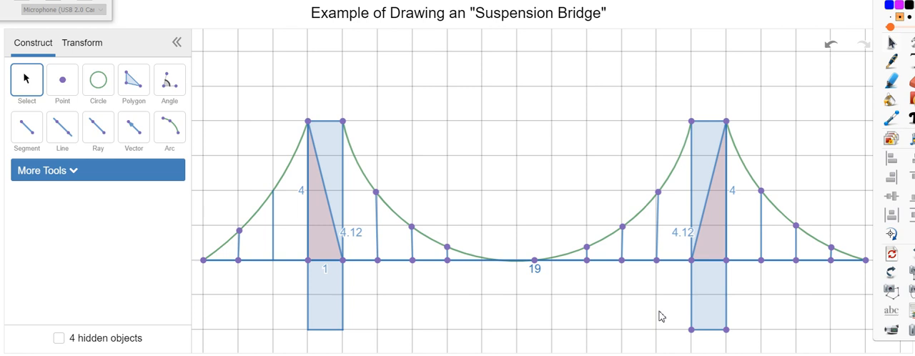
pyautogui.click(726, 260)
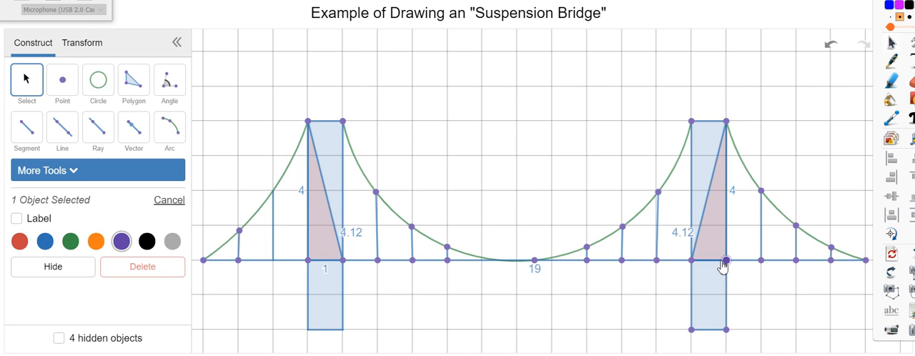
pyautogui.click(615, 292)
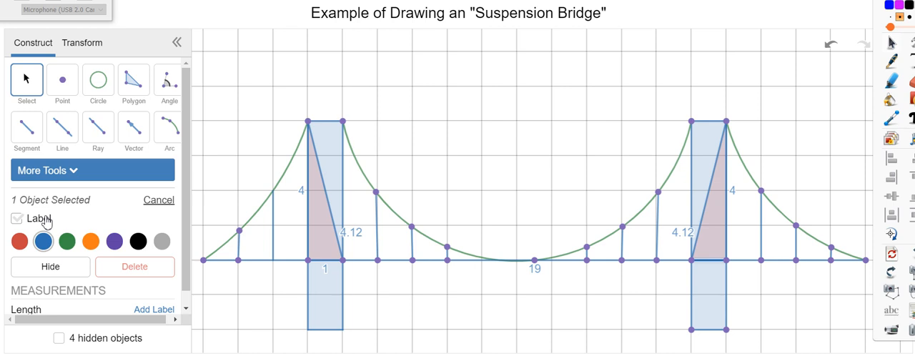
# - Label the right base 1 and measure each triangle's 14° top and 76° base angles
pyautogui.click(169, 80)
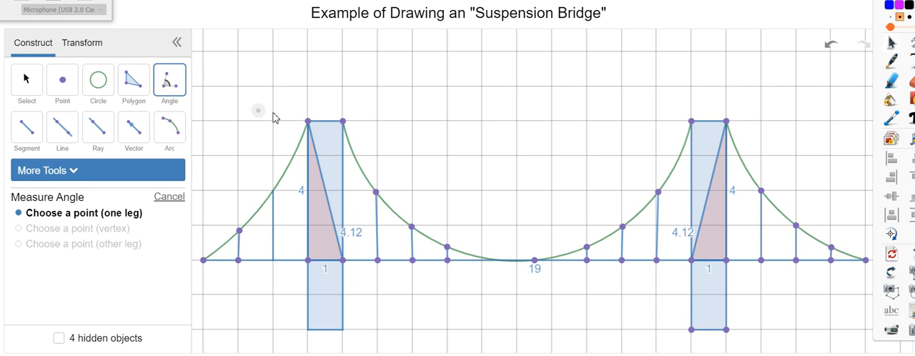
pyautogui.click(344, 261)
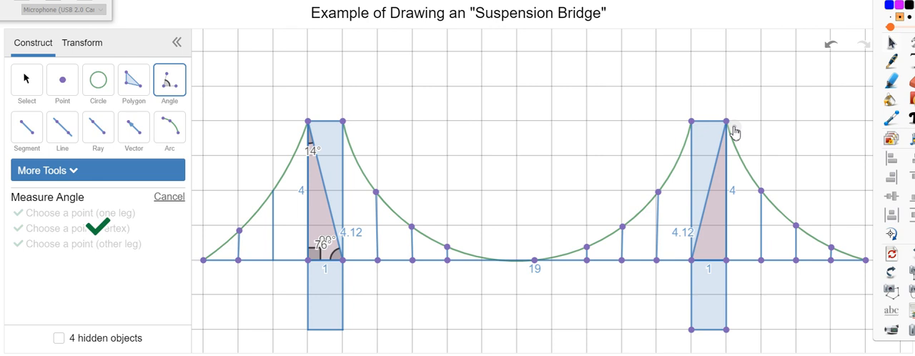
pyautogui.click(728, 122)
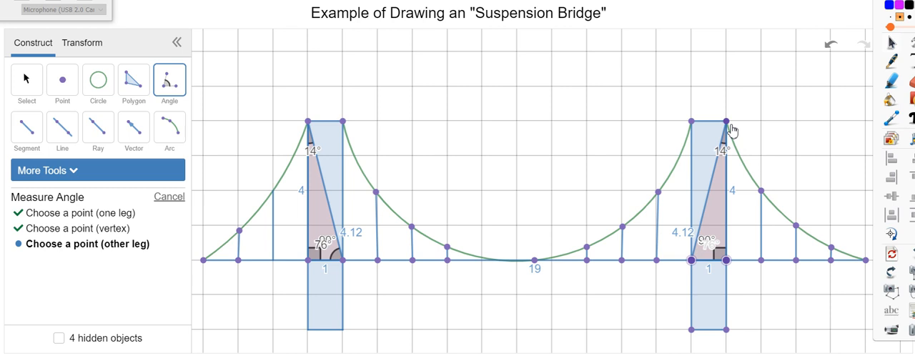
pyautogui.click(28, 80)
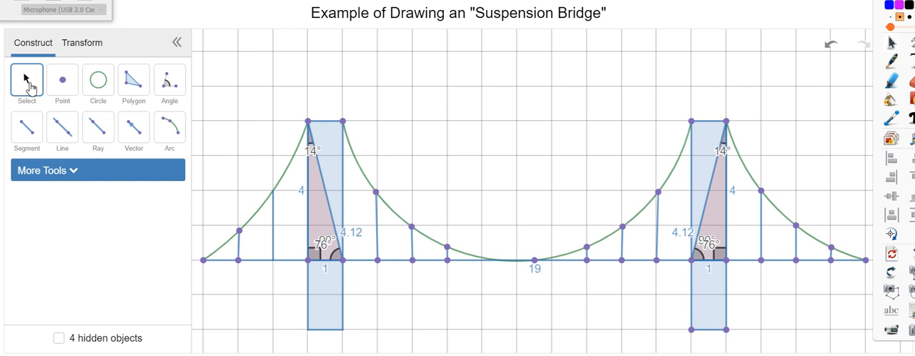
pyautogui.moveTo(45, 129)
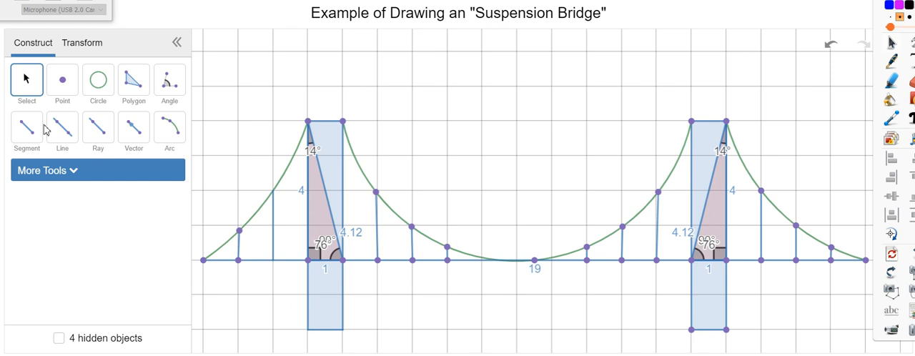
# - Draw a segment beneath the whole deck and label its total length 19
pyautogui.click(26, 130)
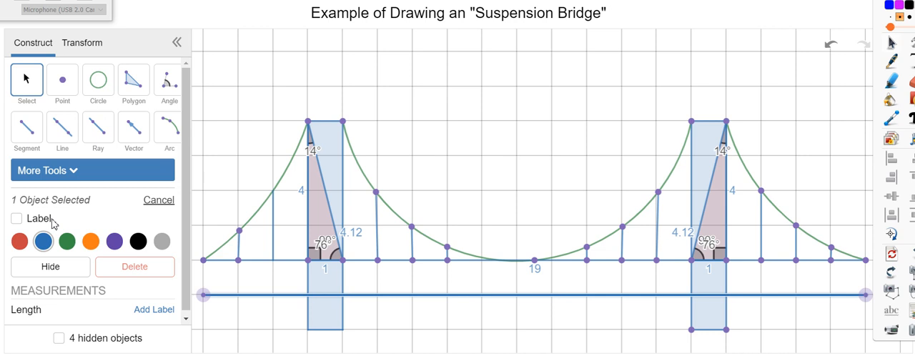
pyautogui.click(17, 217)
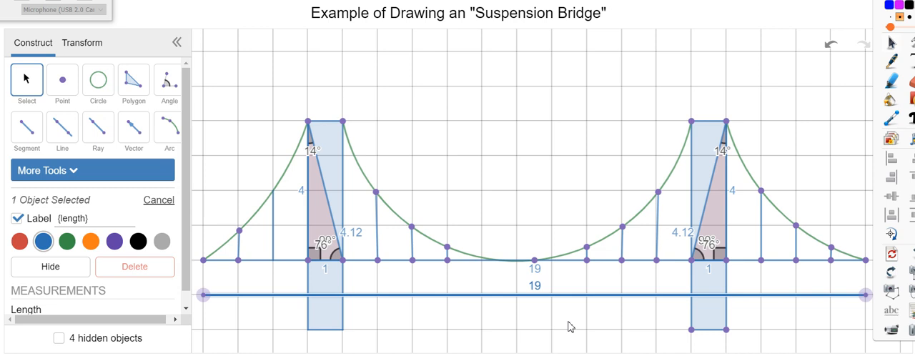